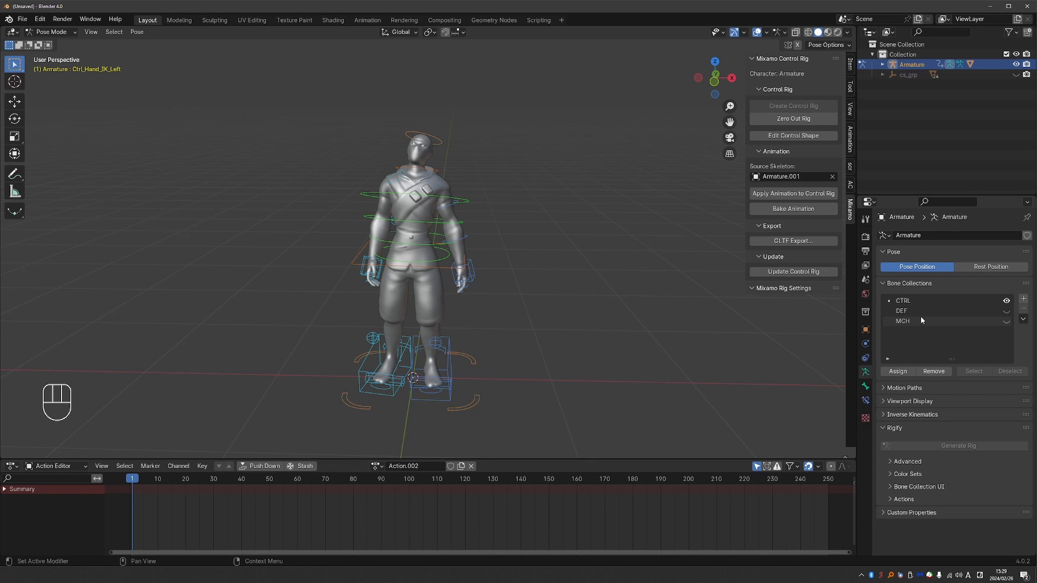
pyautogui.moveTo(950, 308)
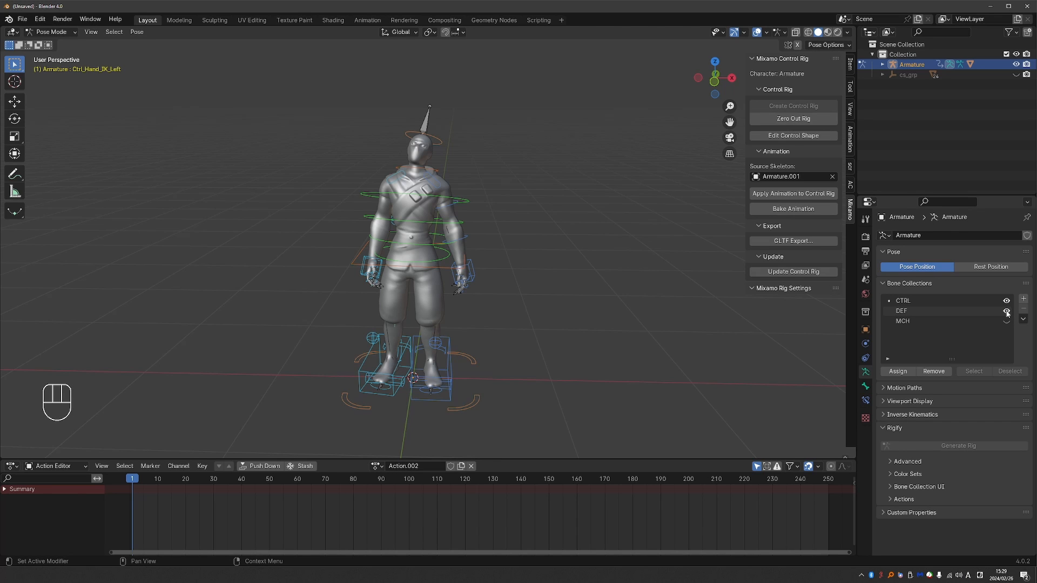
# Show the character's deform bones and open the original Mixamo add-on page from the readme
pyautogui.click(1006, 311)
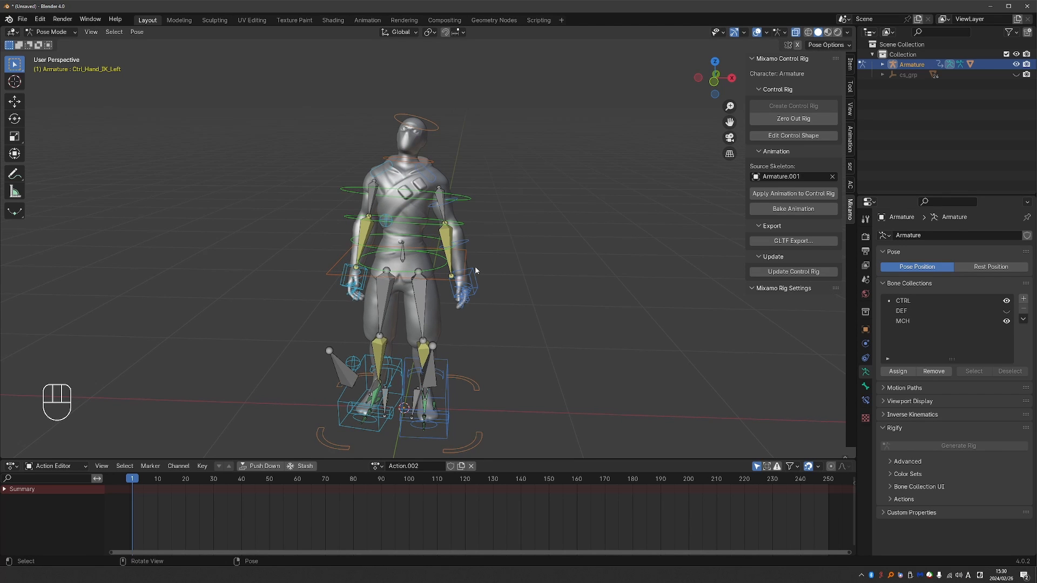
pyautogui.moveTo(471, 270)
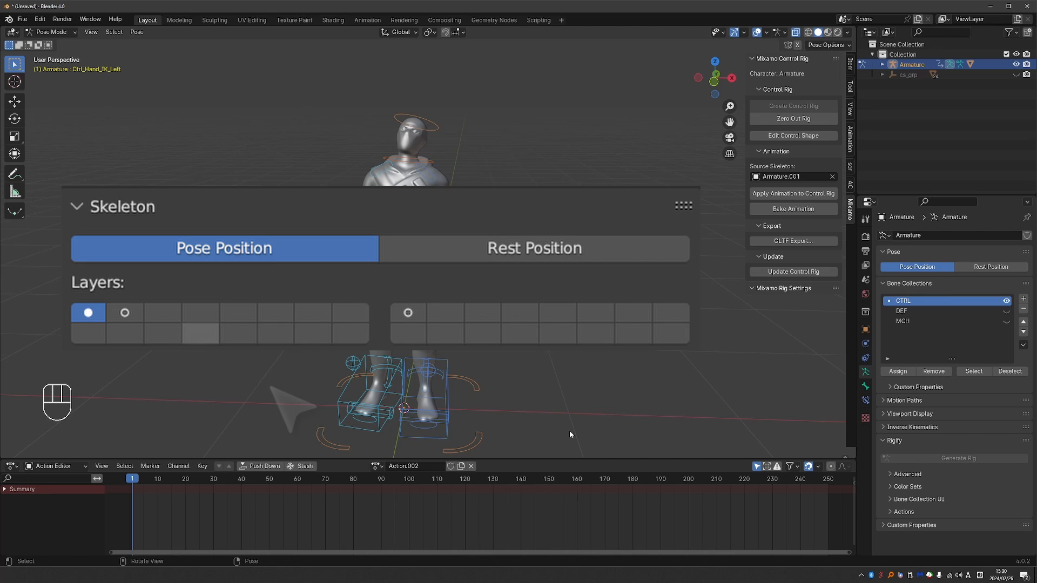
pyautogui.moveTo(129, 330)
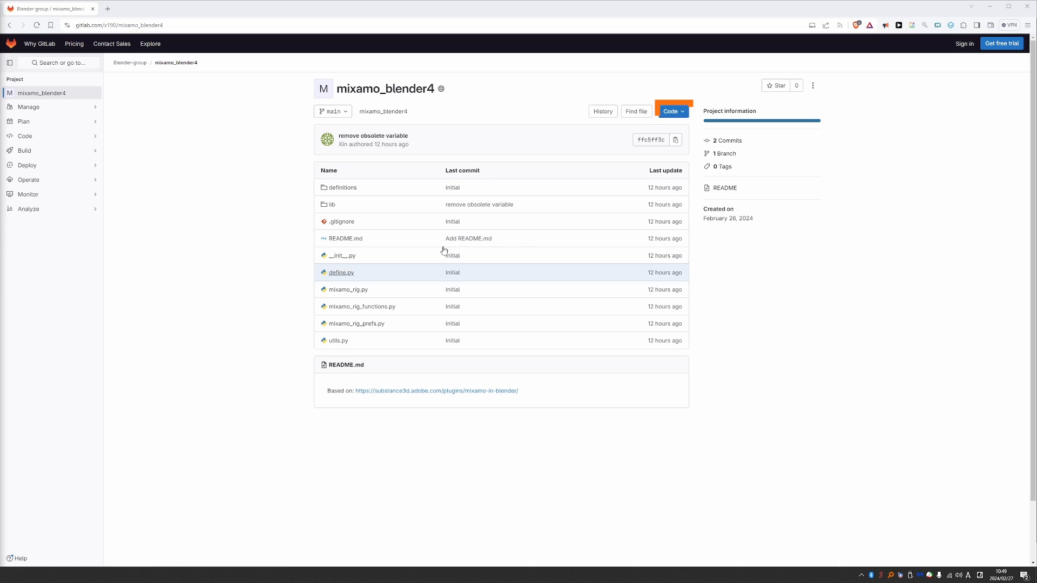
pyautogui.click(671, 111)
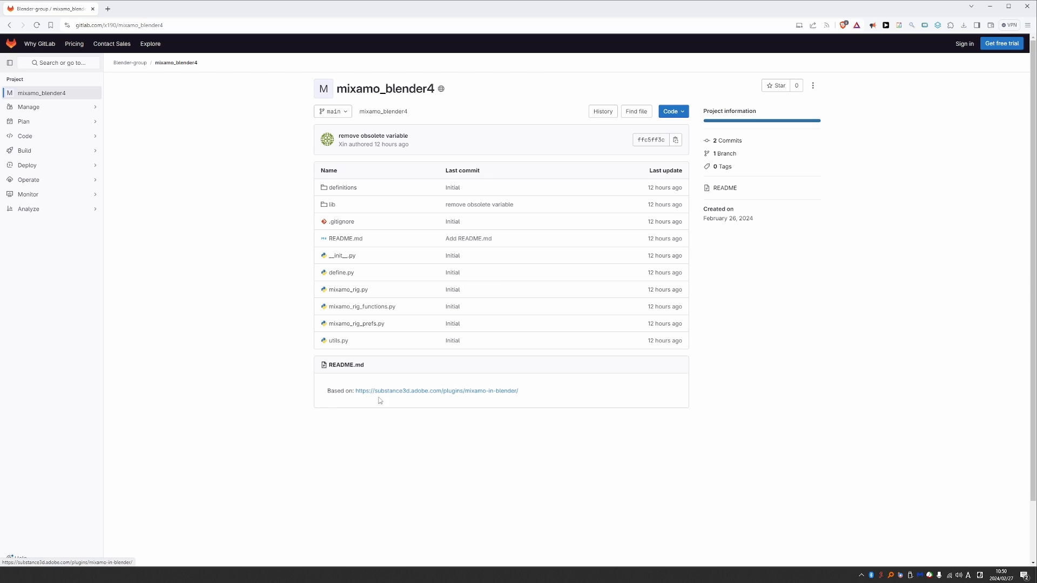
pyautogui.click(436, 390)
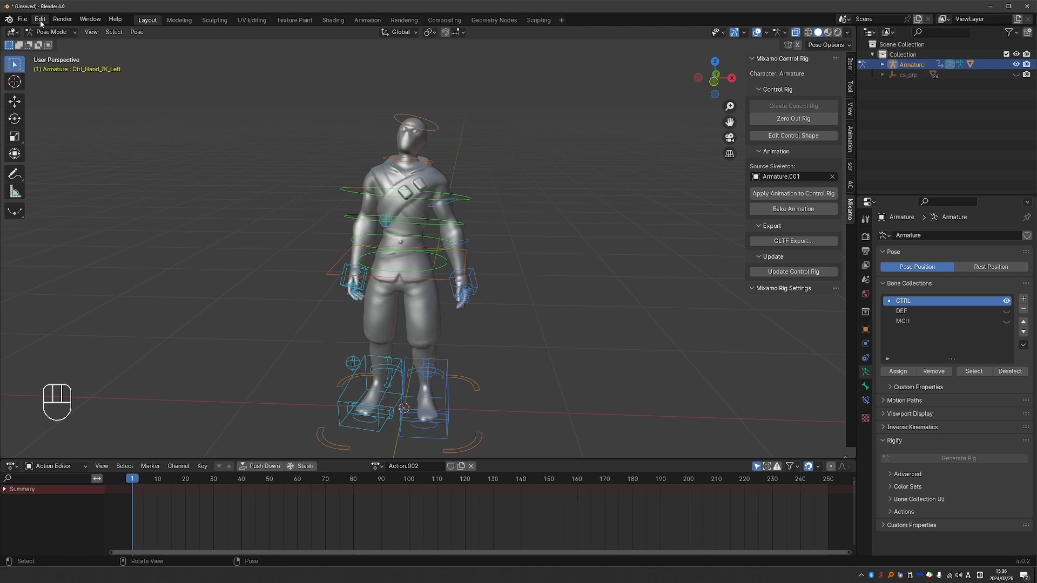
# Find 'mixamo' in the Preferences add-ons list and uncheck Mixamo Rig for Blender 4.0
pyautogui.click(39, 18)
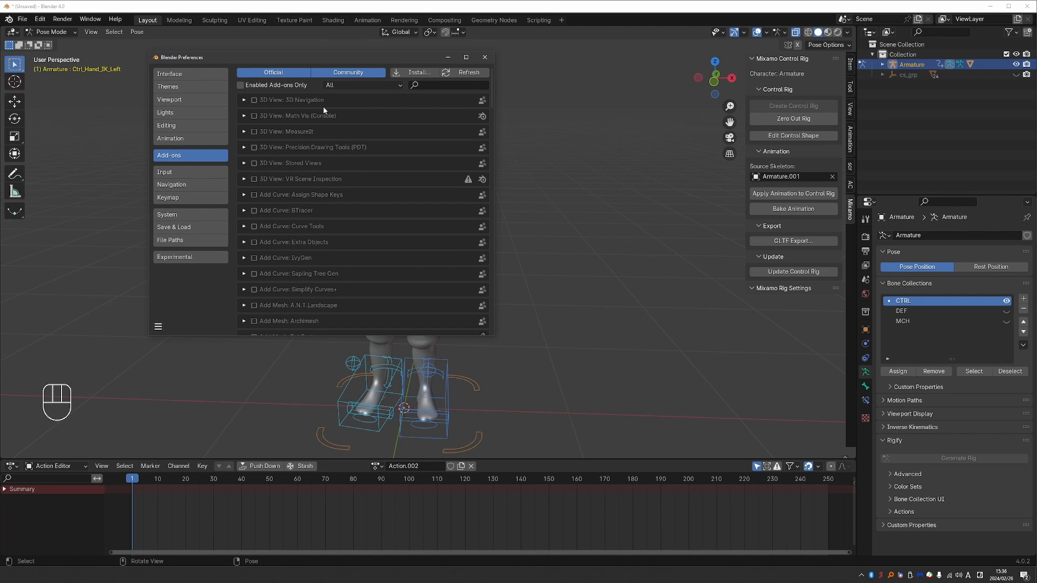
pyautogui.moveTo(179, 160)
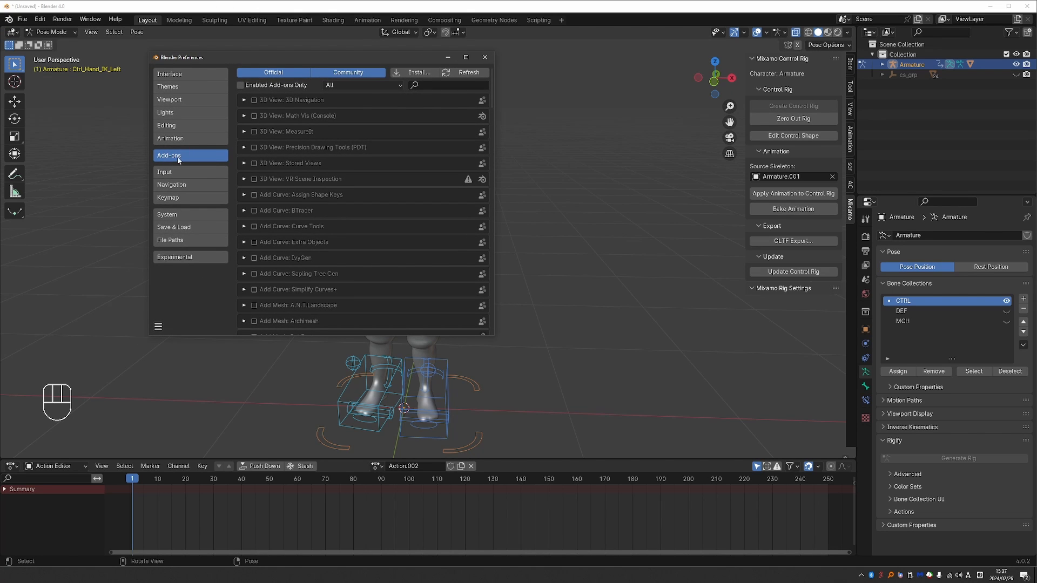
pyautogui.write('m')
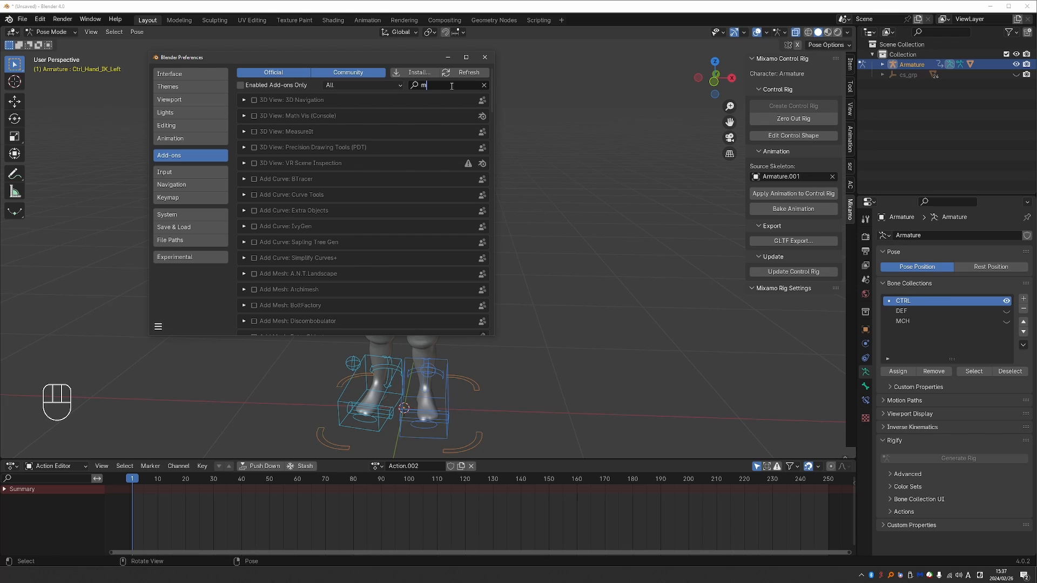
pyautogui.write('ixamo')
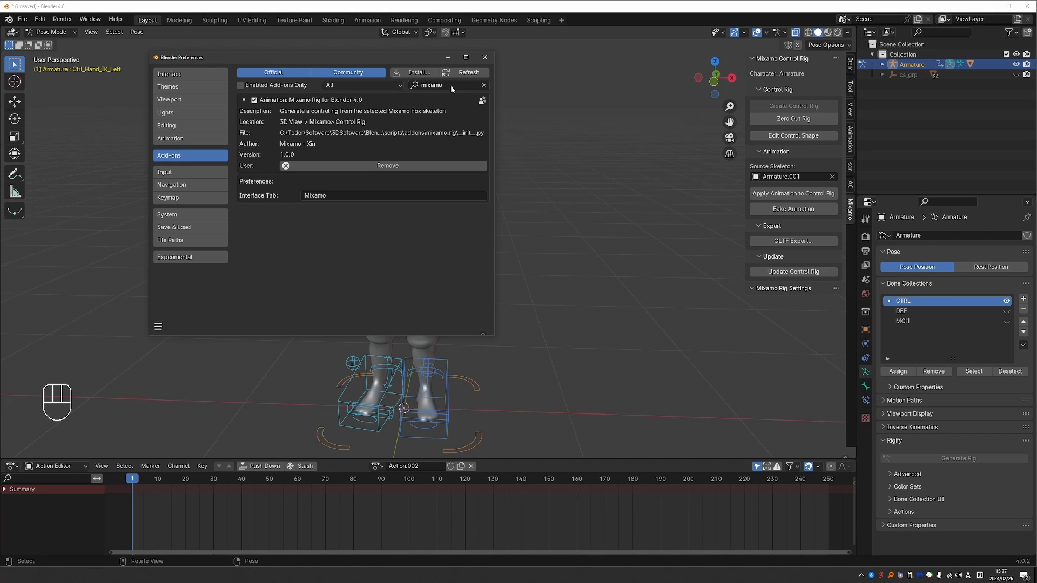
pyautogui.click(245, 100)
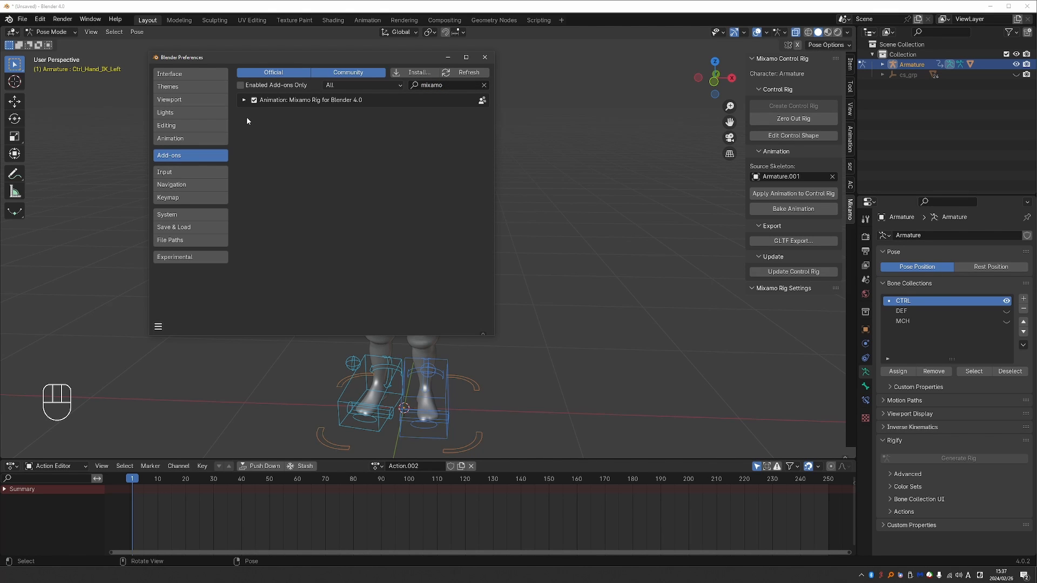
pyautogui.moveTo(251, 123)
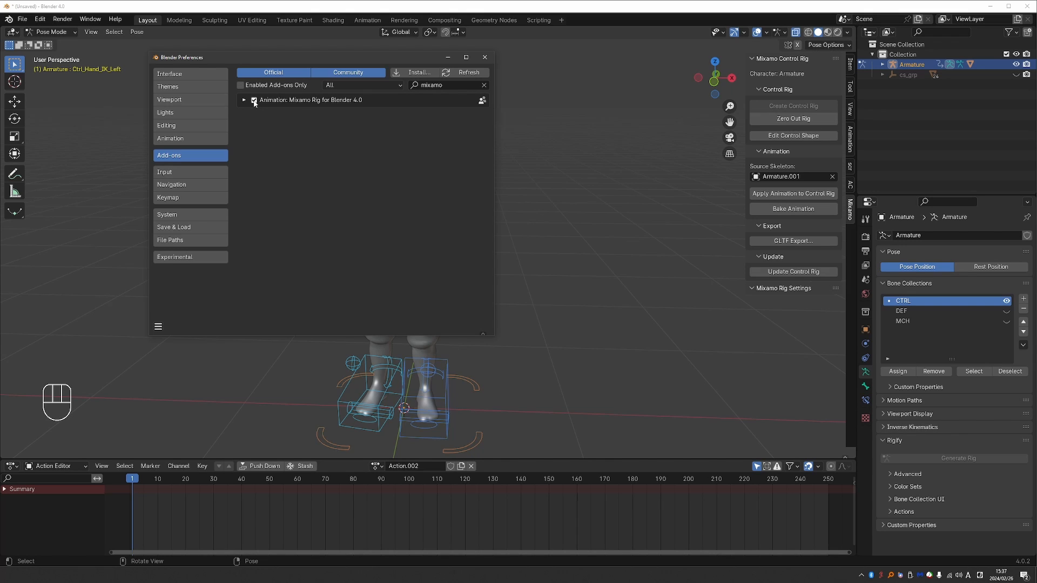
pyautogui.click(243, 100)
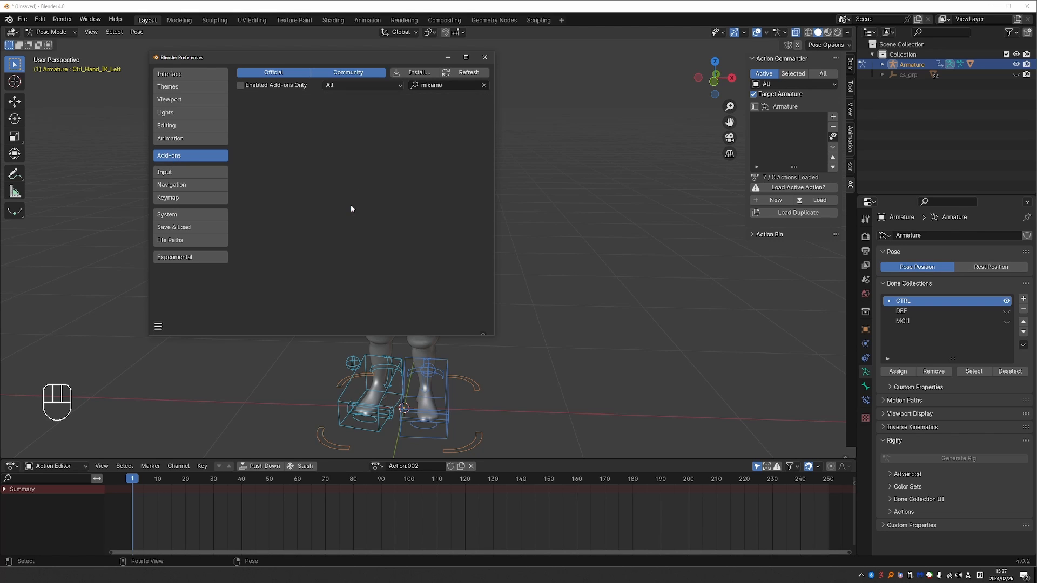
pyautogui.click(484, 57)
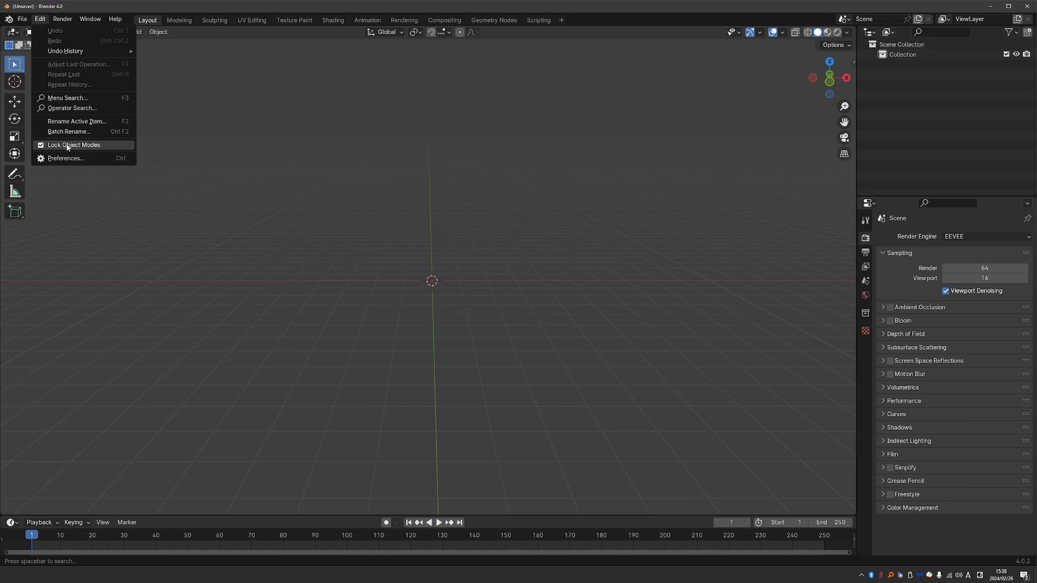
# Install mixamo_rig_for_Blender_4.0.zip, enable it, and show the Mixamo control rig panel
pyautogui.click(65, 158)
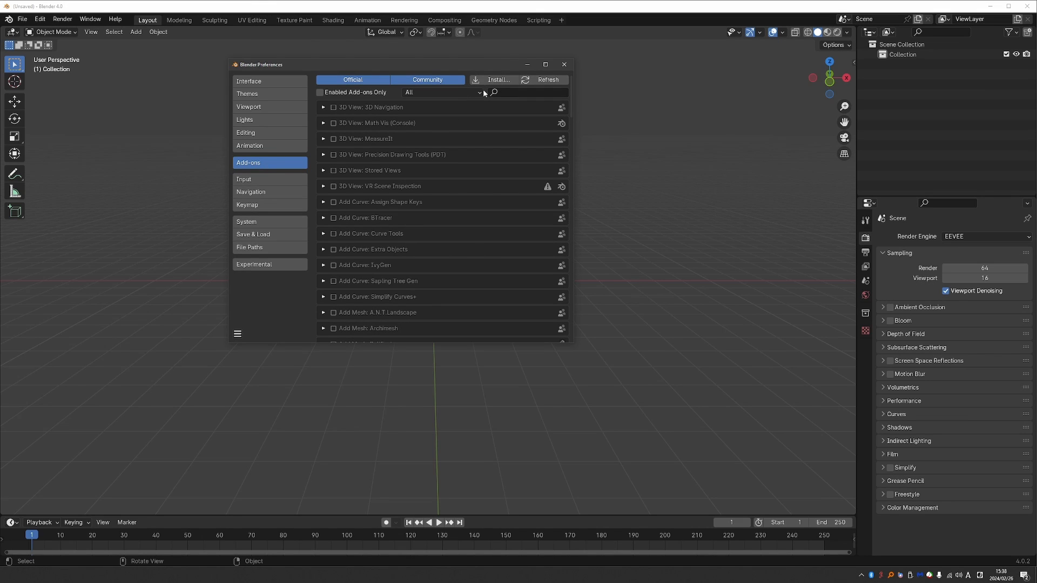
pyautogui.click(497, 80)
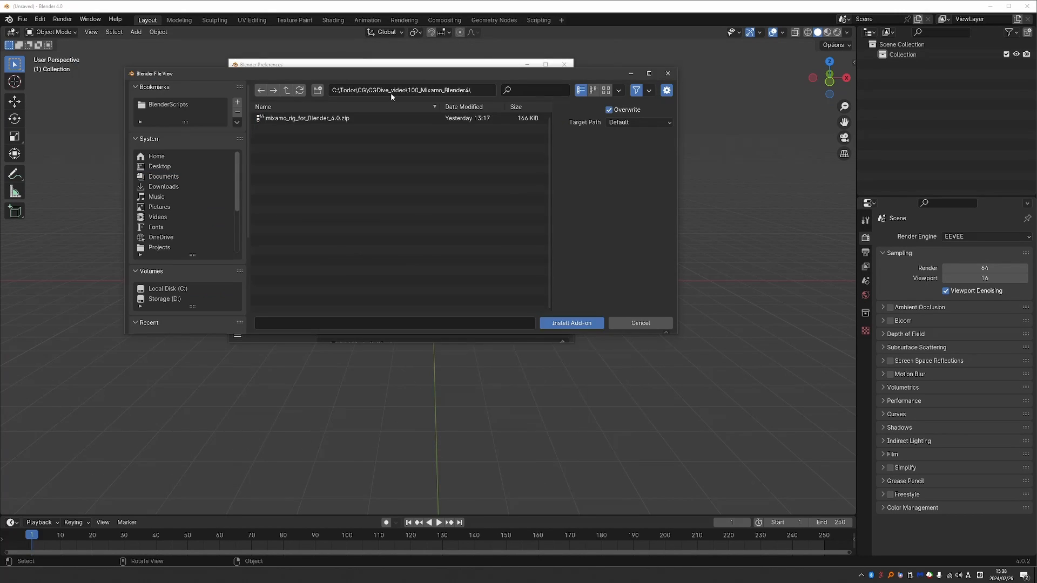
pyautogui.click(571, 323)
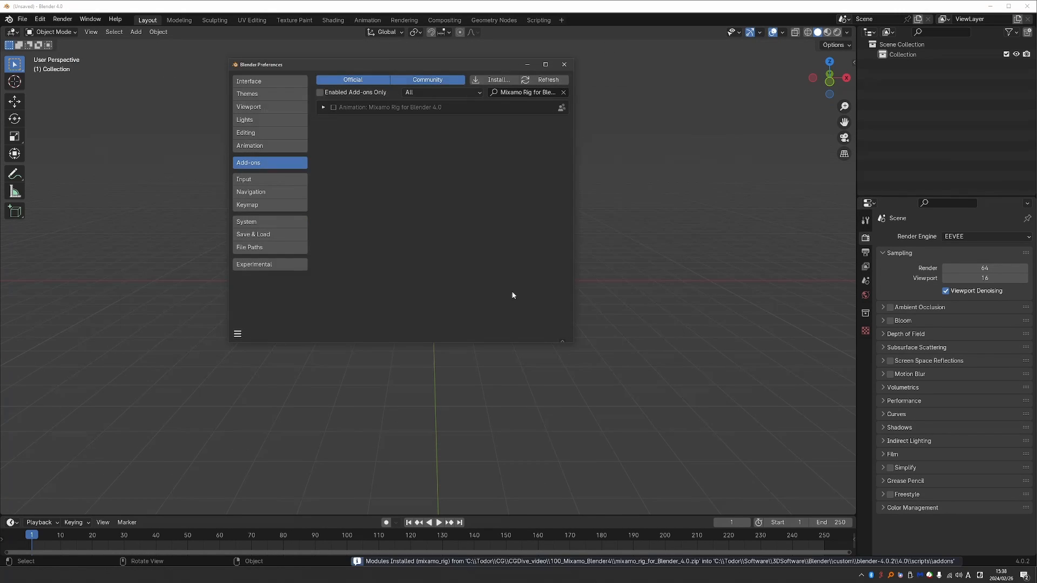
pyautogui.click(323, 107)
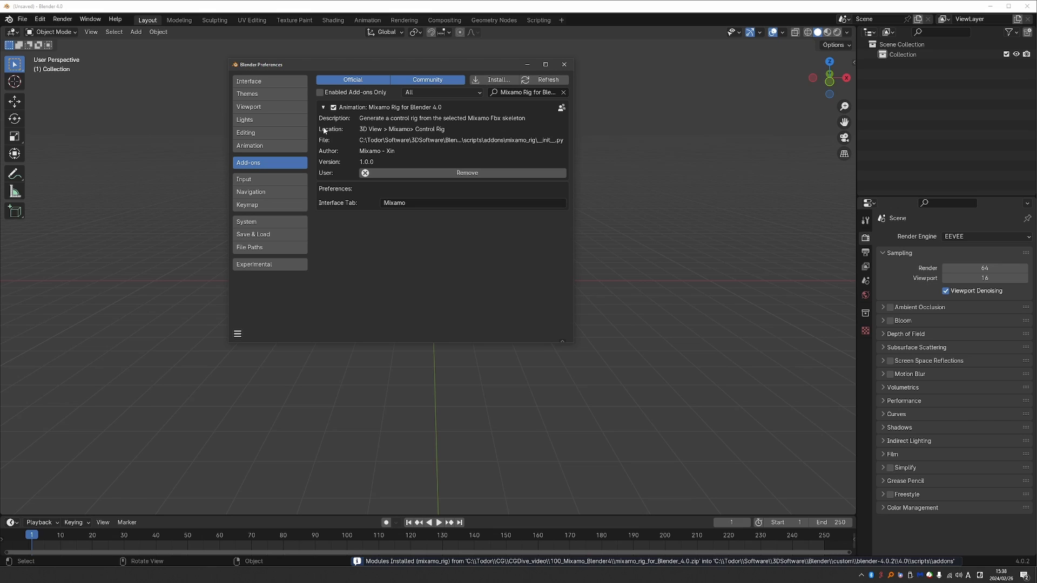
pyautogui.click(563, 64)
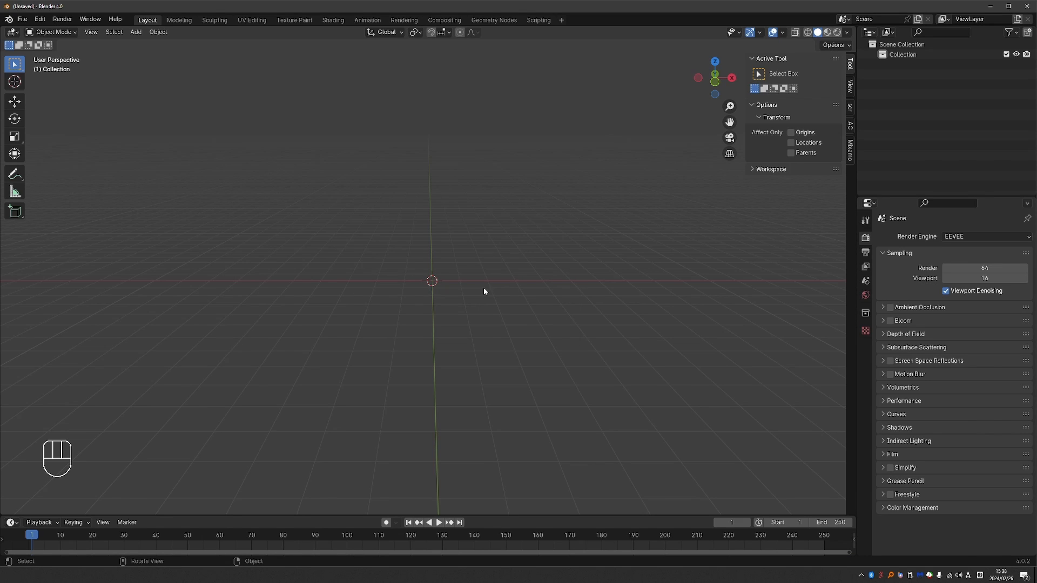
pyautogui.click(850, 141)
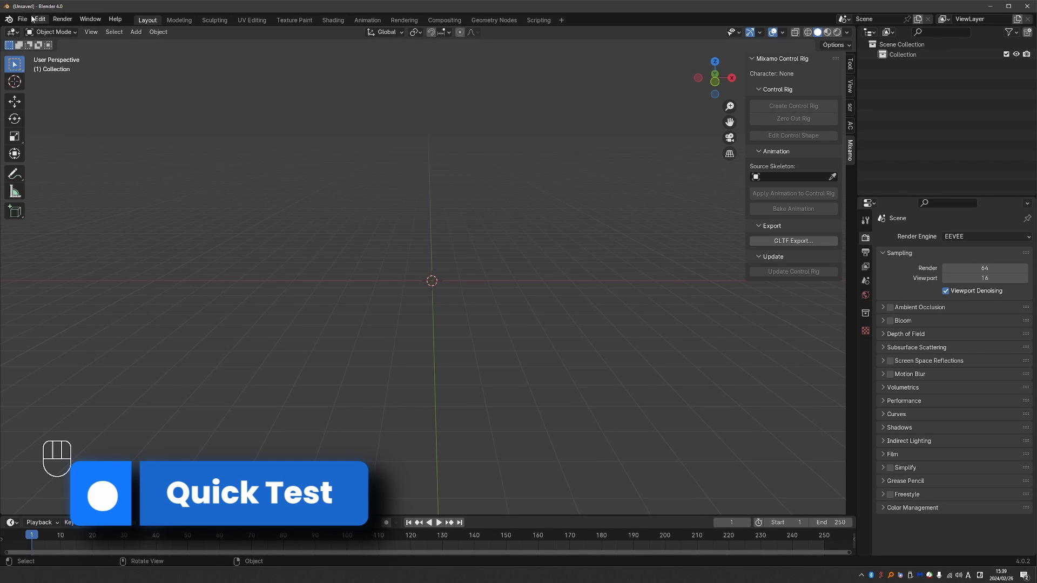
# Import the character and create its control rig with Apply Animation, IK Arms and IK Legs
pyautogui.click(23, 18)
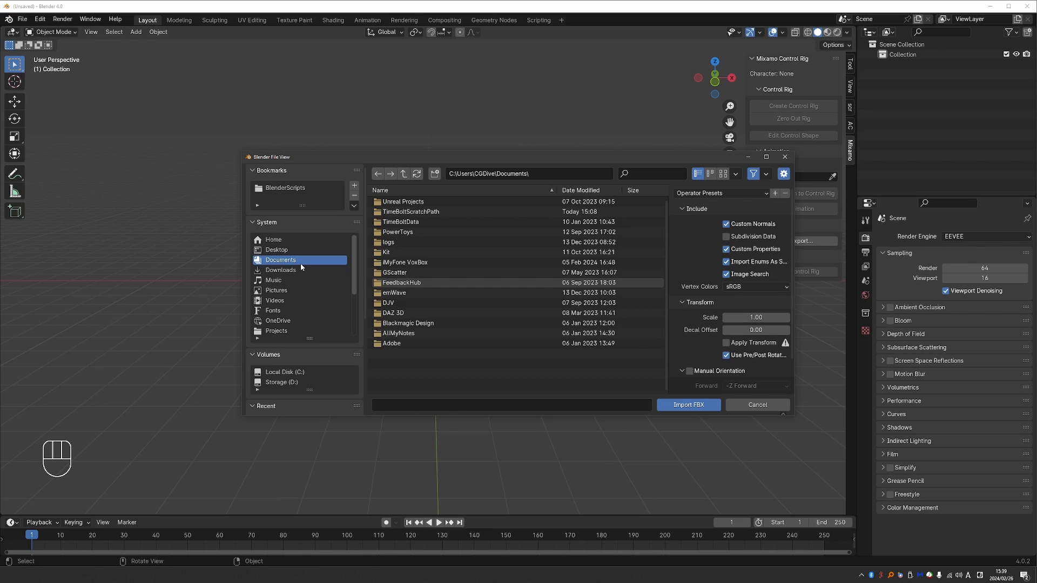
pyautogui.click(688, 404)
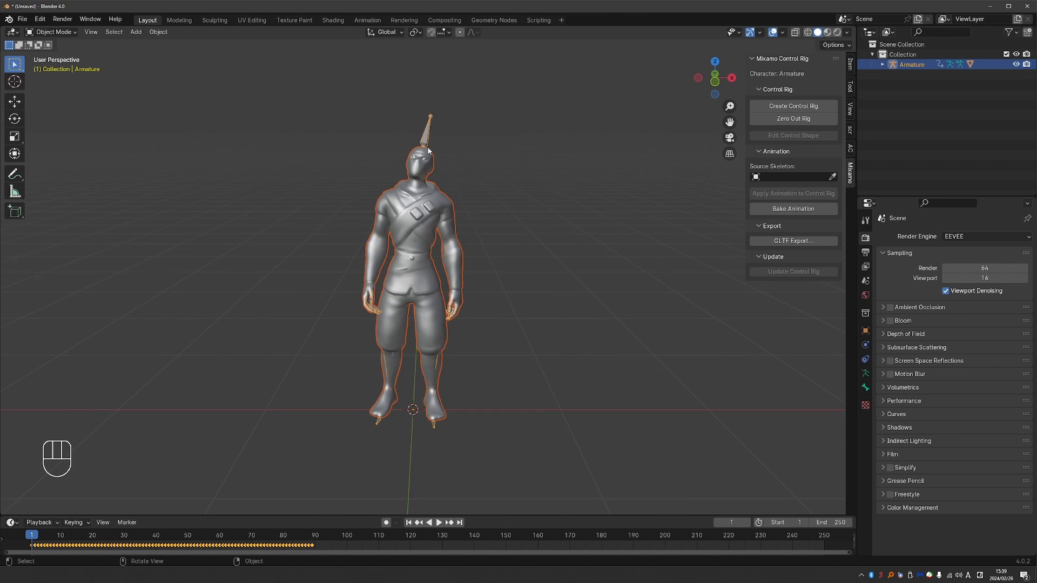
pyautogui.click(792, 106)
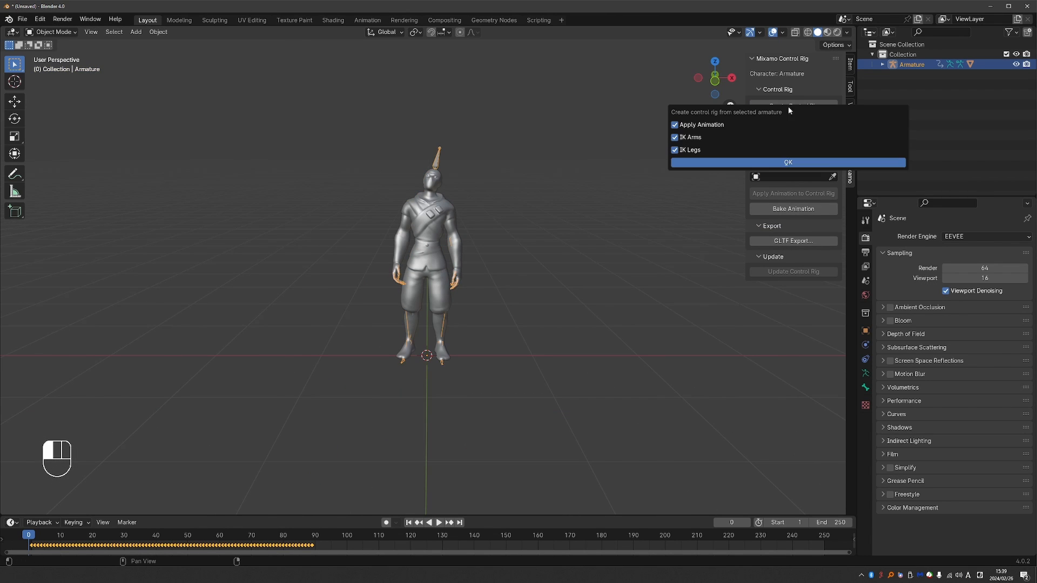
pyautogui.click(786, 162)
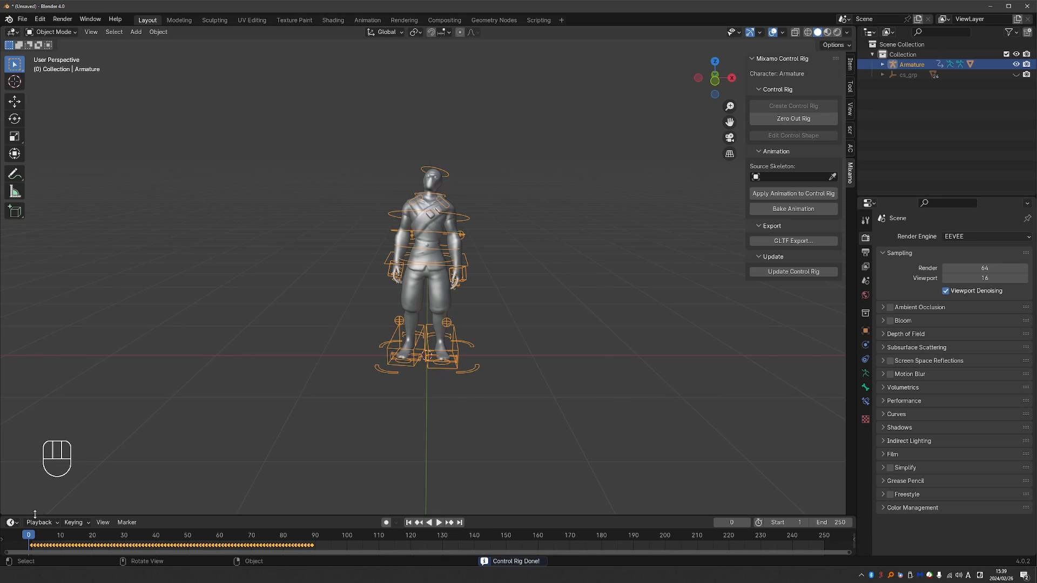
pyautogui.click(438, 522)
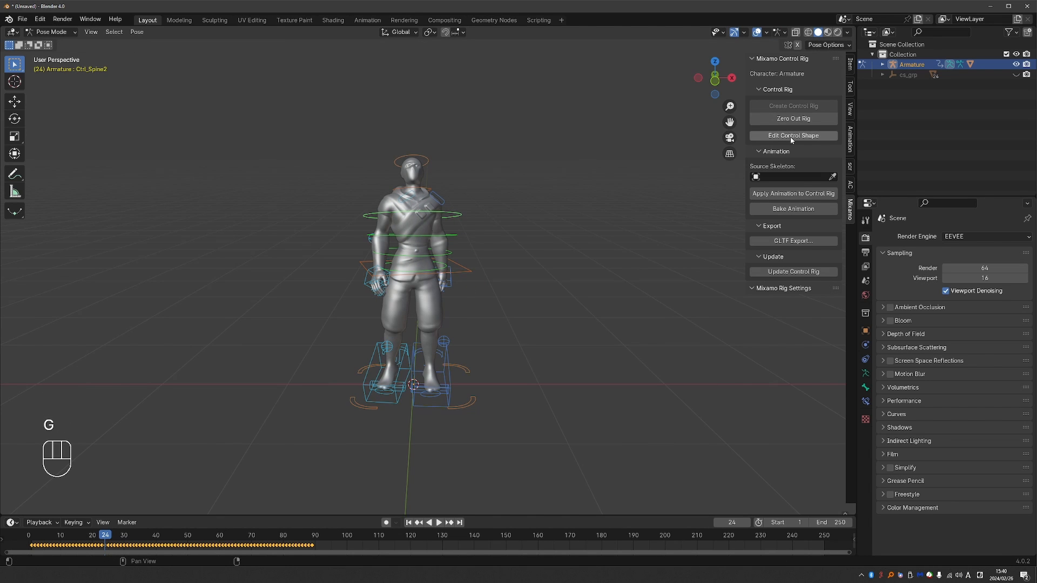
pyautogui.click(792, 136)
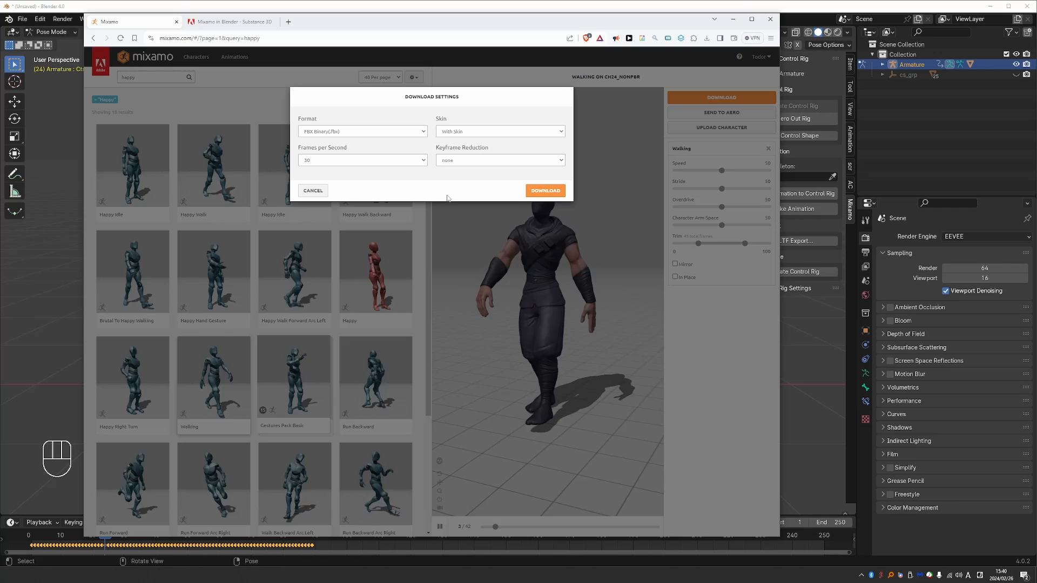
# Apply the Armature.001 walk animation to the control rig, then play and stop it
pyautogui.click(545, 190)
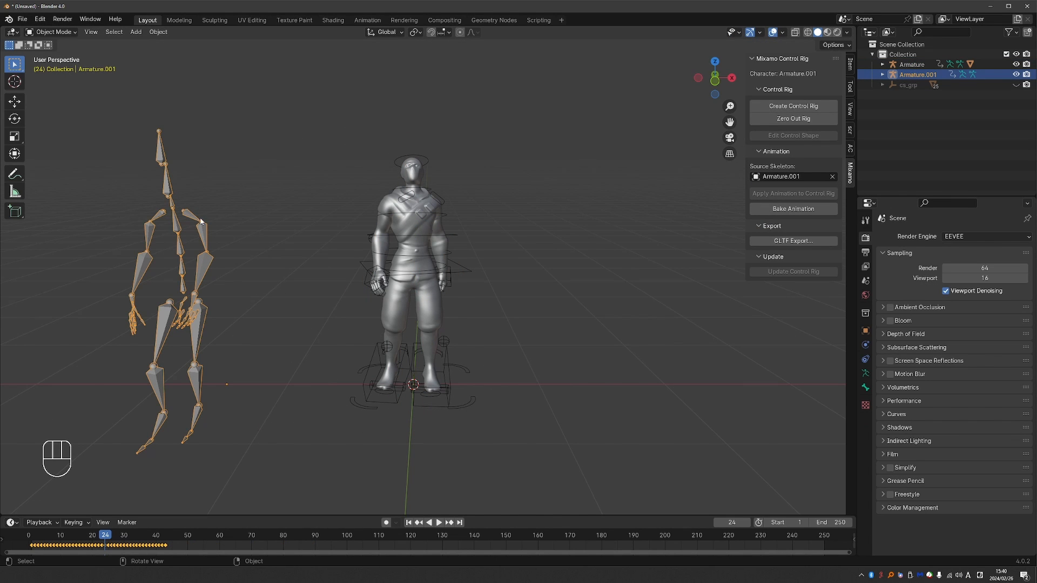
pyautogui.click(911, 64)
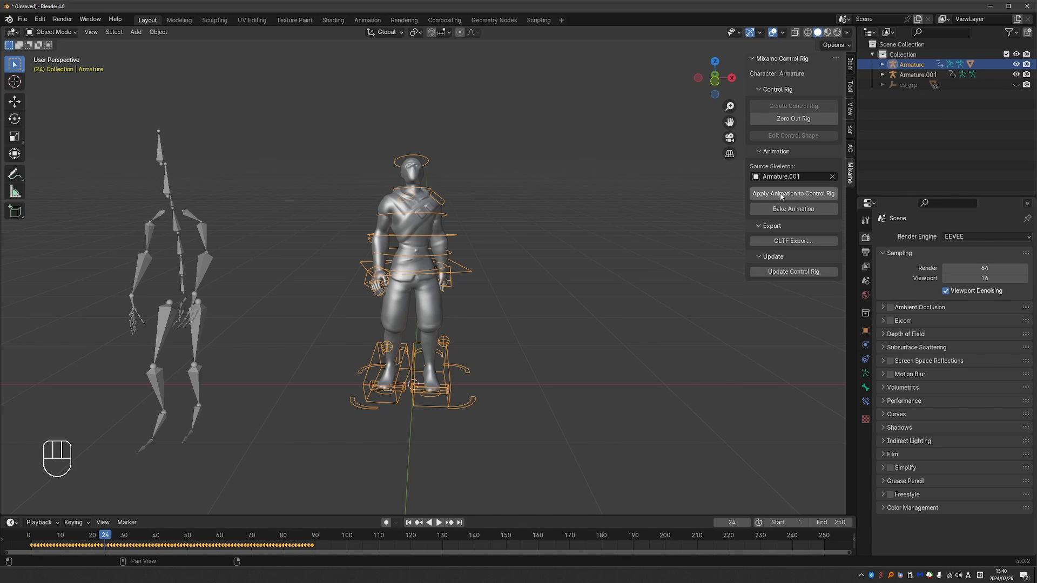
pyautogui.press('space')
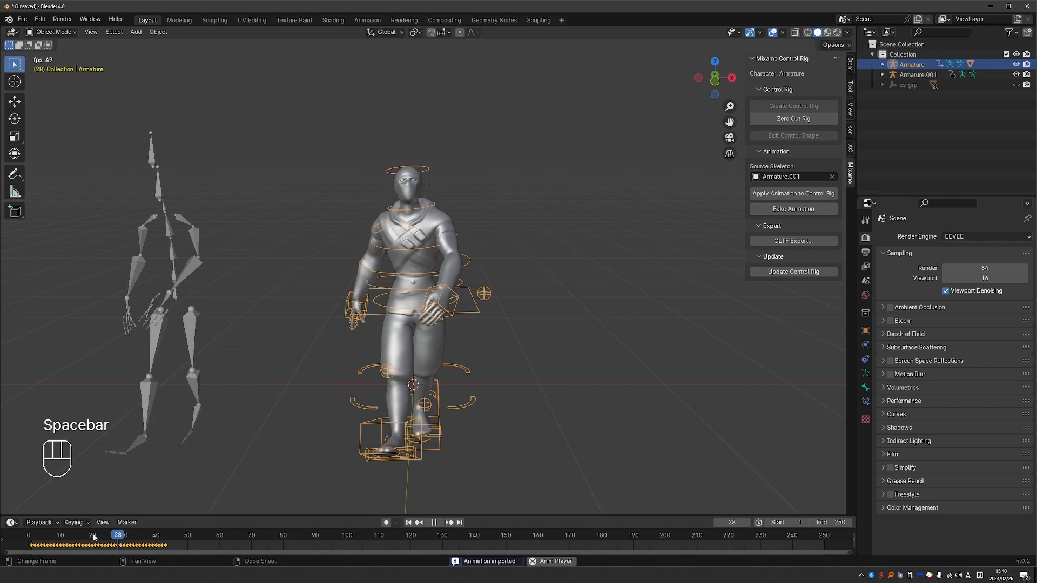
pyautogui.press('space')
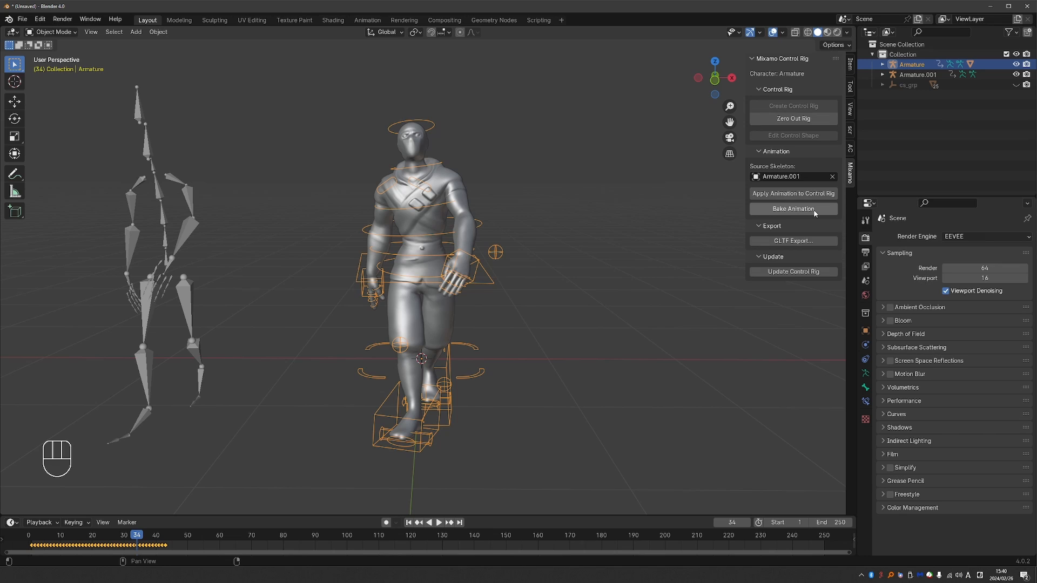
pyautogui.moveTo(792, 209)
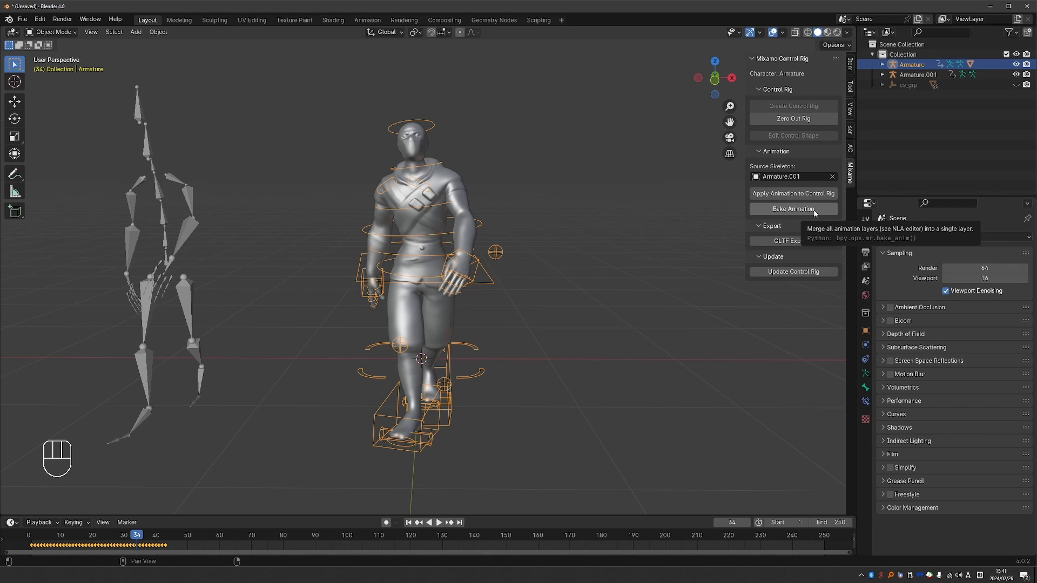
pyautogui.moveTo(782, 224)
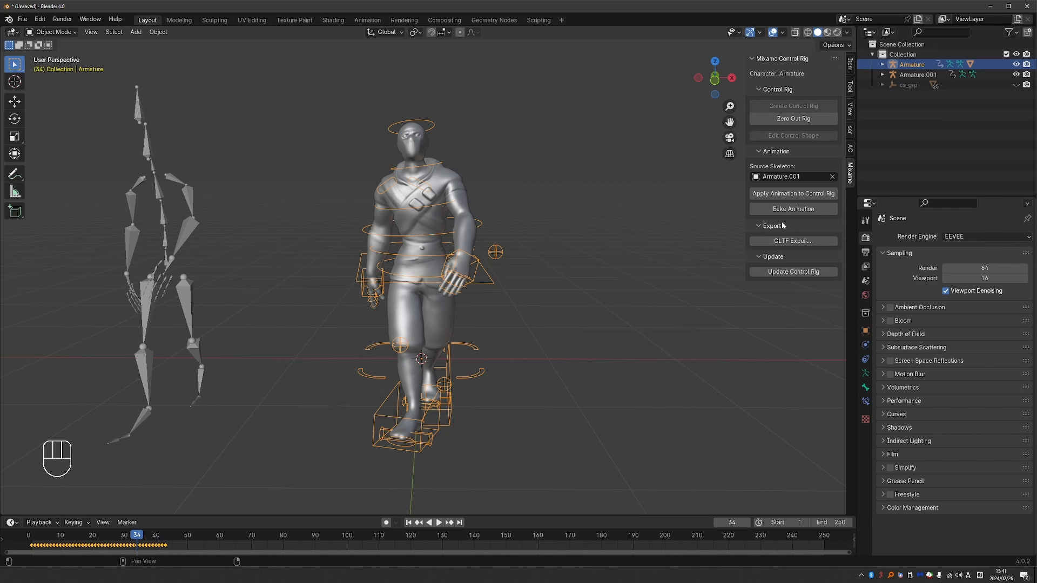
pyautogui.moveTo(782, 253)
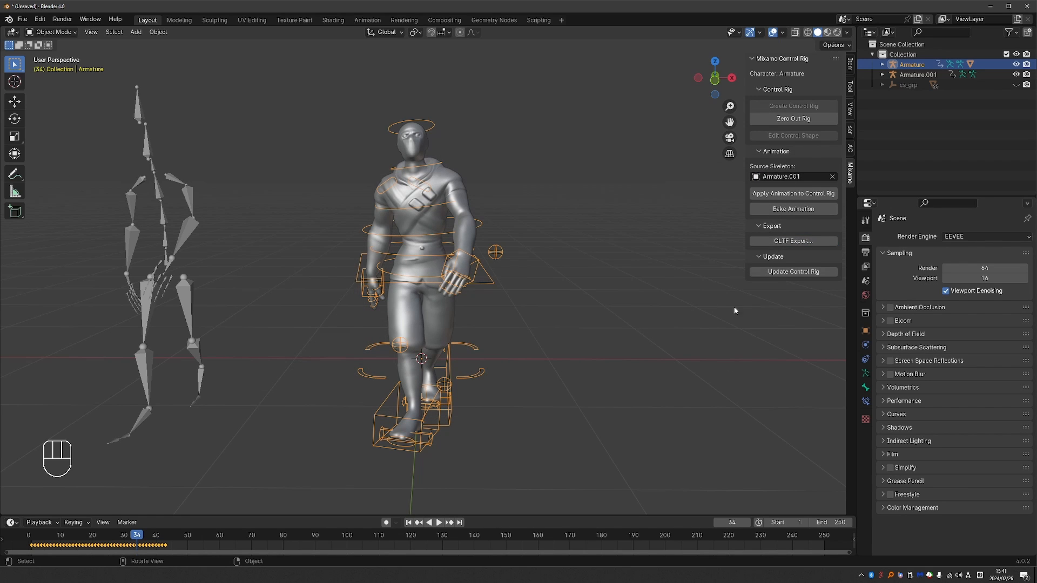
pyautogui.click(22, 18)
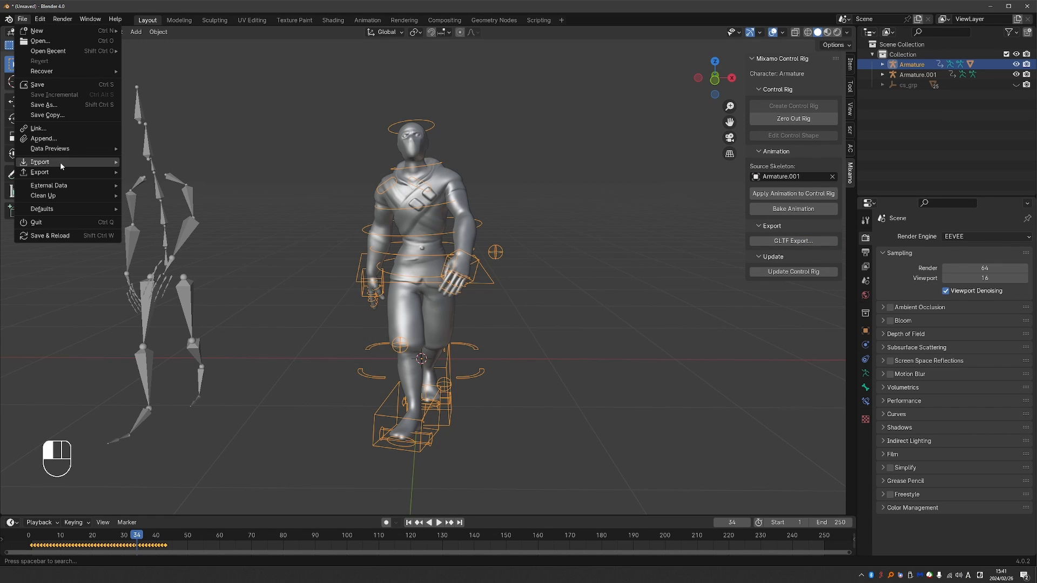
pyautogui.moveTo(39, 172)
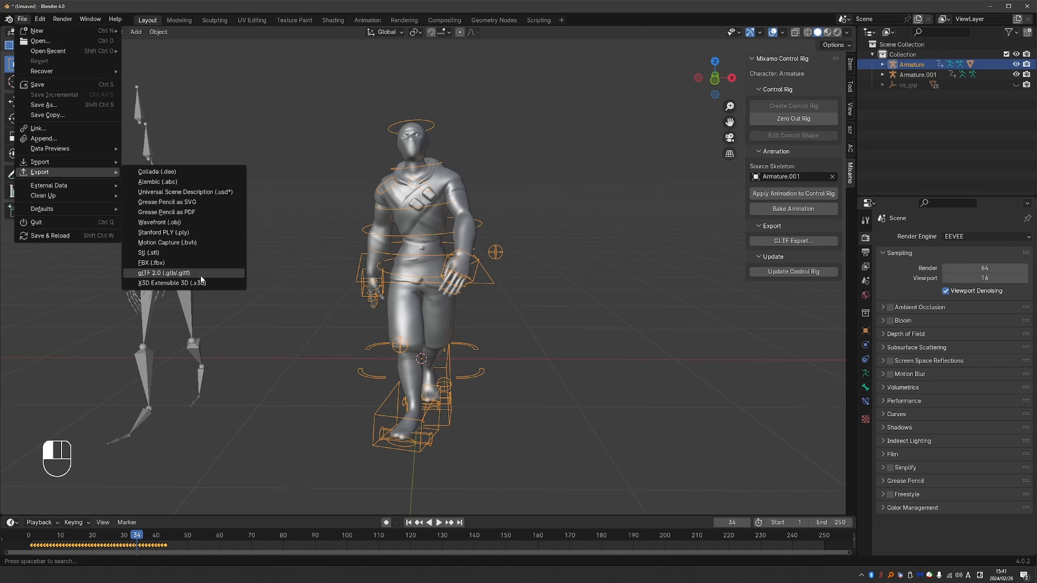
pyautogui.moveTo(163, 273)
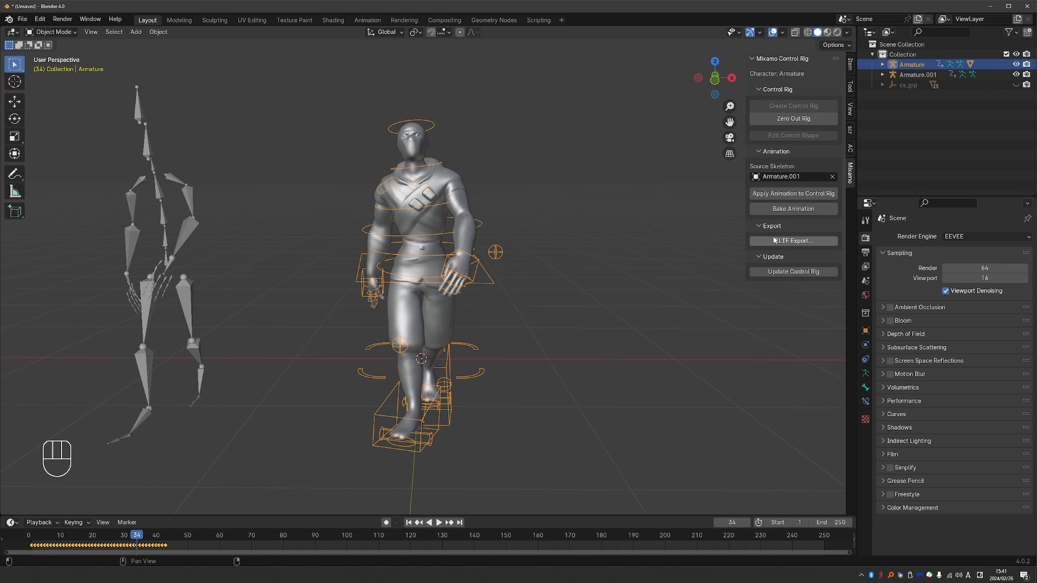
pyautogui.moveTo(793, 241)
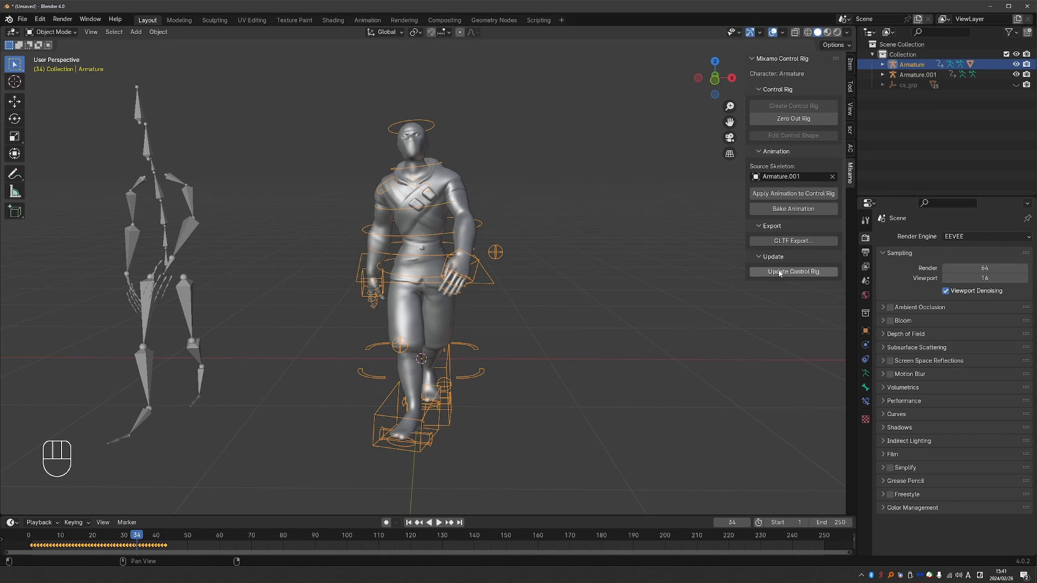
pyautogui.moveTo(793, 272)
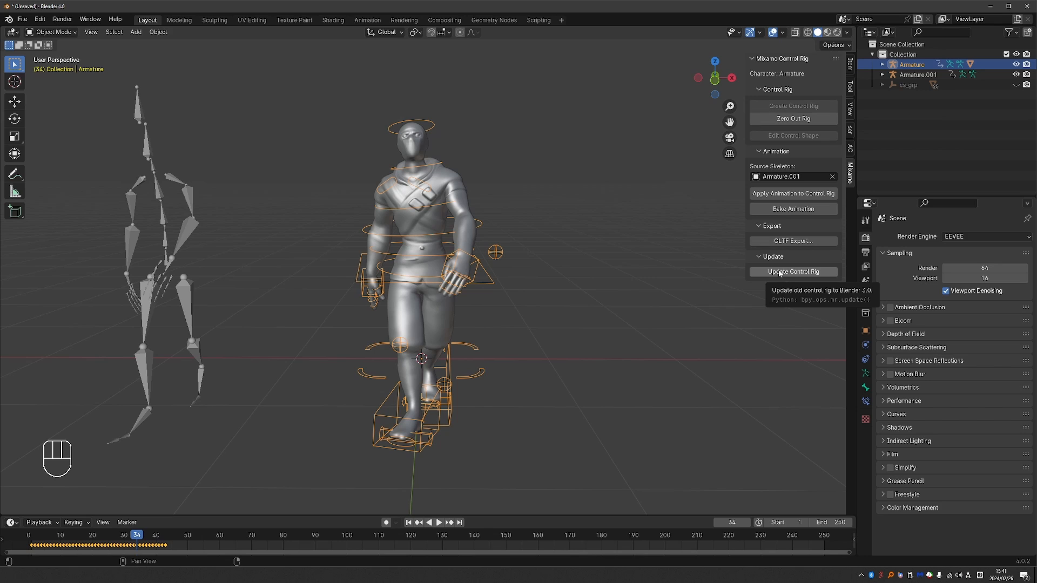
pyautogui.moveTo(786, 265)
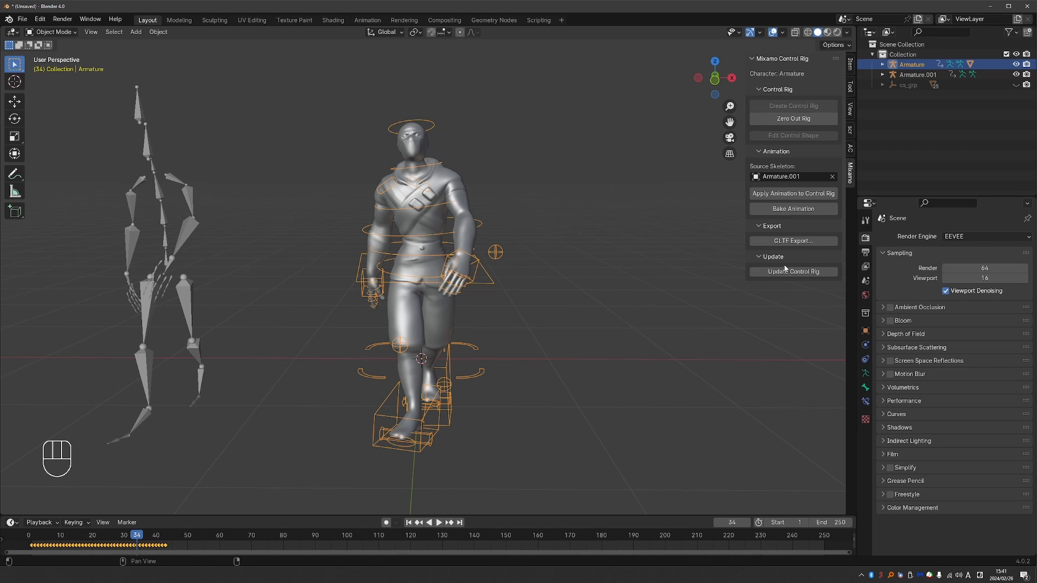
pyautogui.moveTo(783, 269)
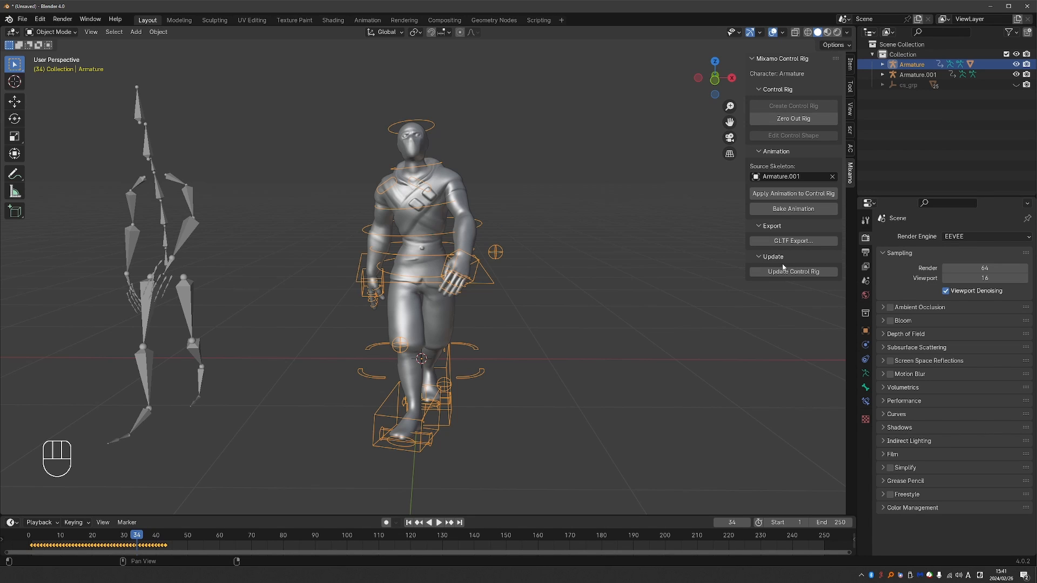
pyautogui.press('Tab')
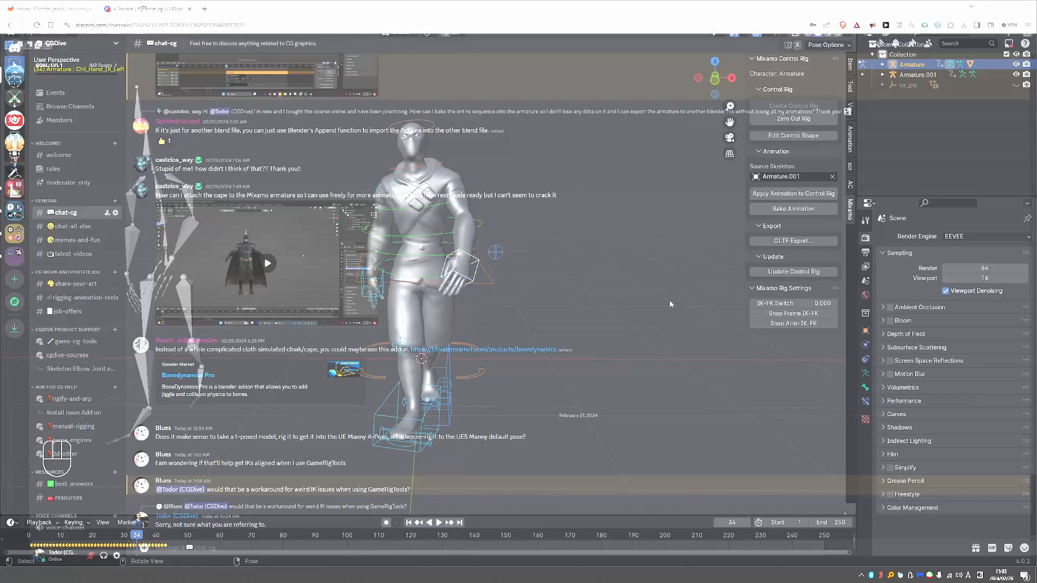
# Switch to the Discord browser tab showing the CGDive server's #chat-cg channel
pyautogui.click(146, 9)
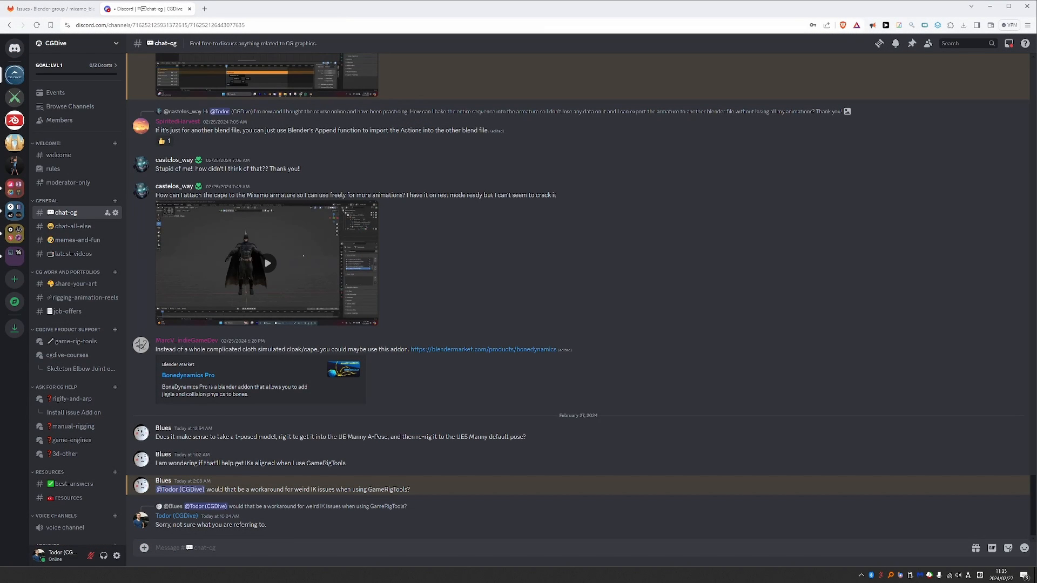